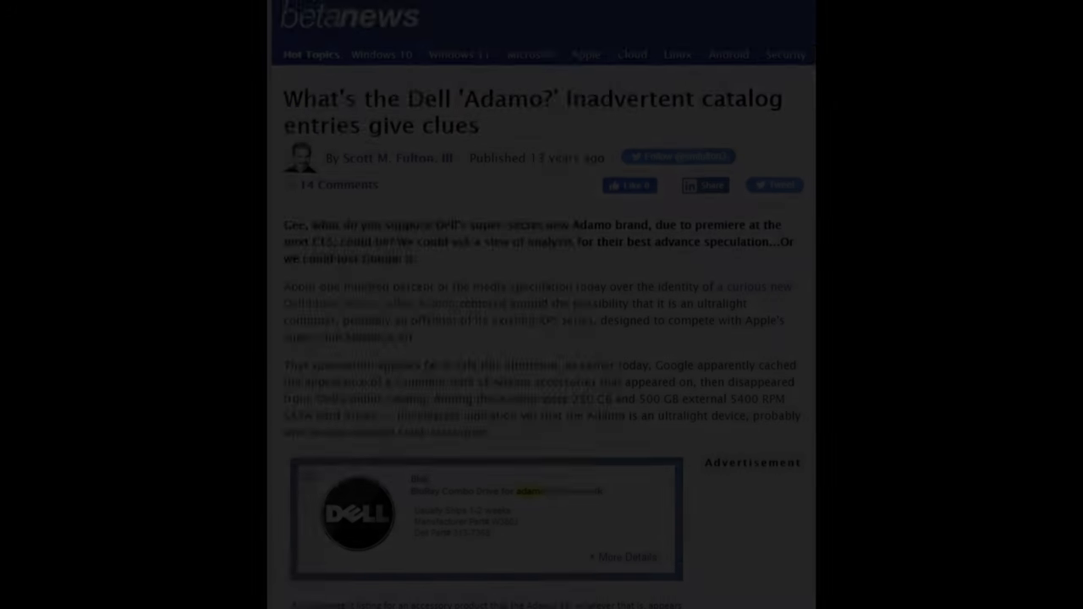
Scroll down the Betanews article on Dell's Adamo catalog leak toward the reader comments.
scroll(down, 3)
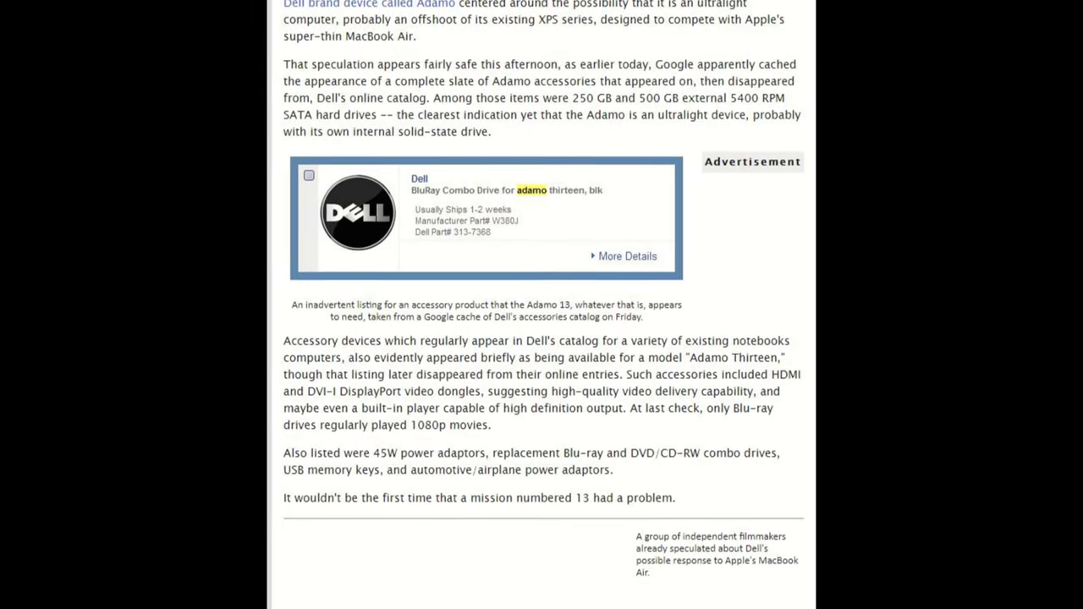
scroll(down, 3)
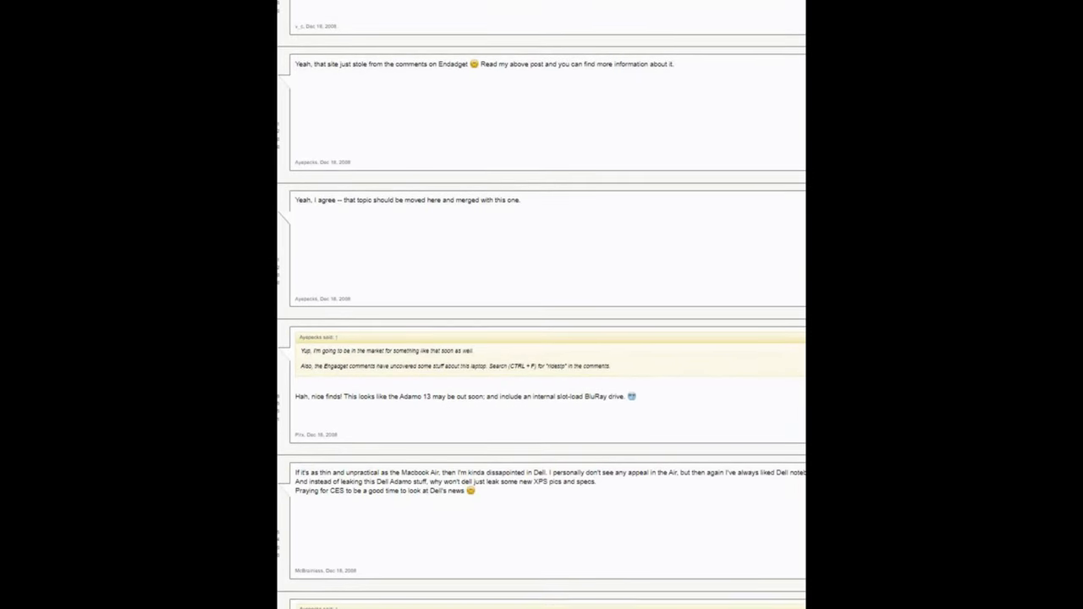
Scroll through the forum comments before Dell's 'Prepare to fall in love' Adamo homepage appears.
scroll(down, 3)
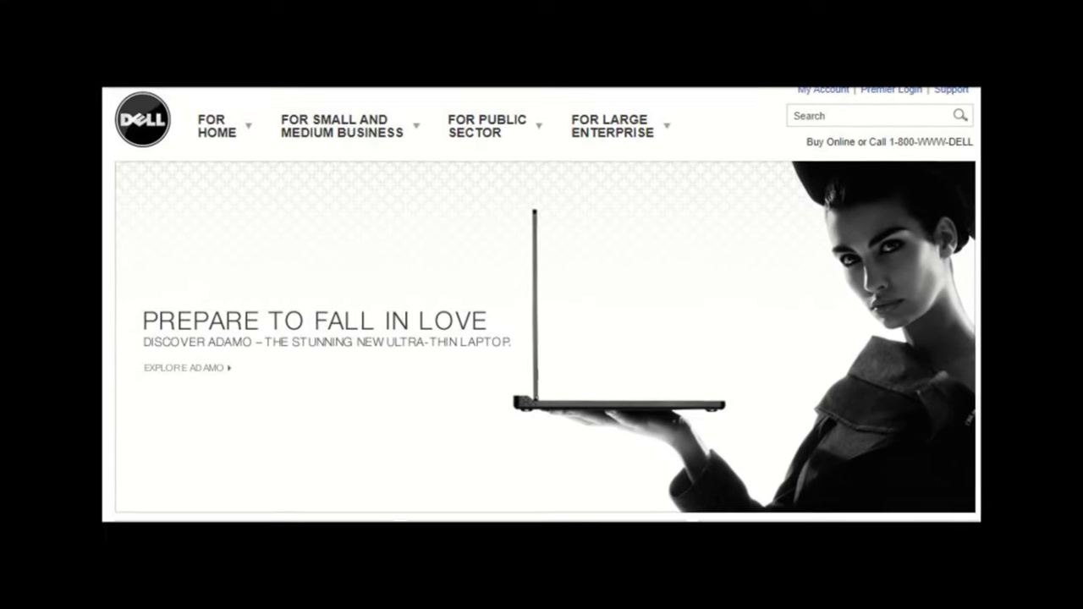
click(183, 369)
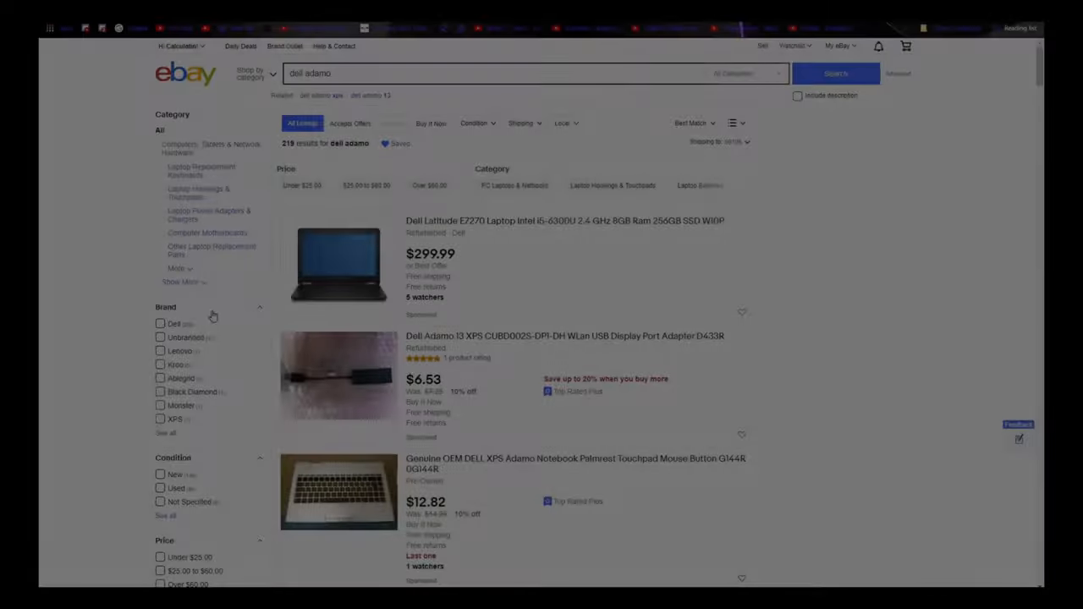
Scroll far down the eBay Dell Adamo 13 parts results past palmrests, motherboards, keyboards and chargers.
scroll(down, 3)
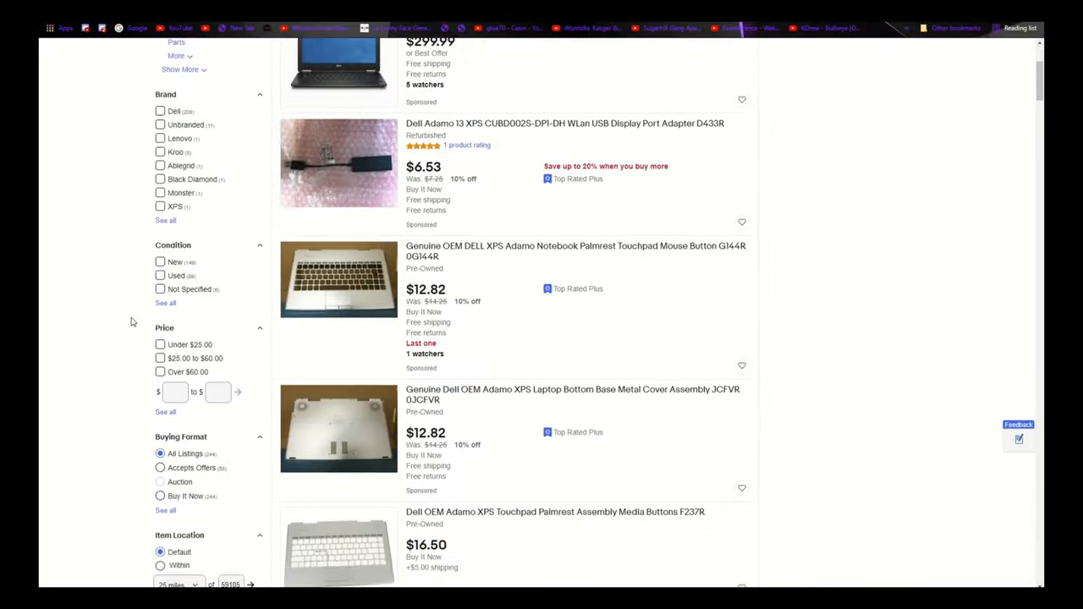
scroll(down, 3)
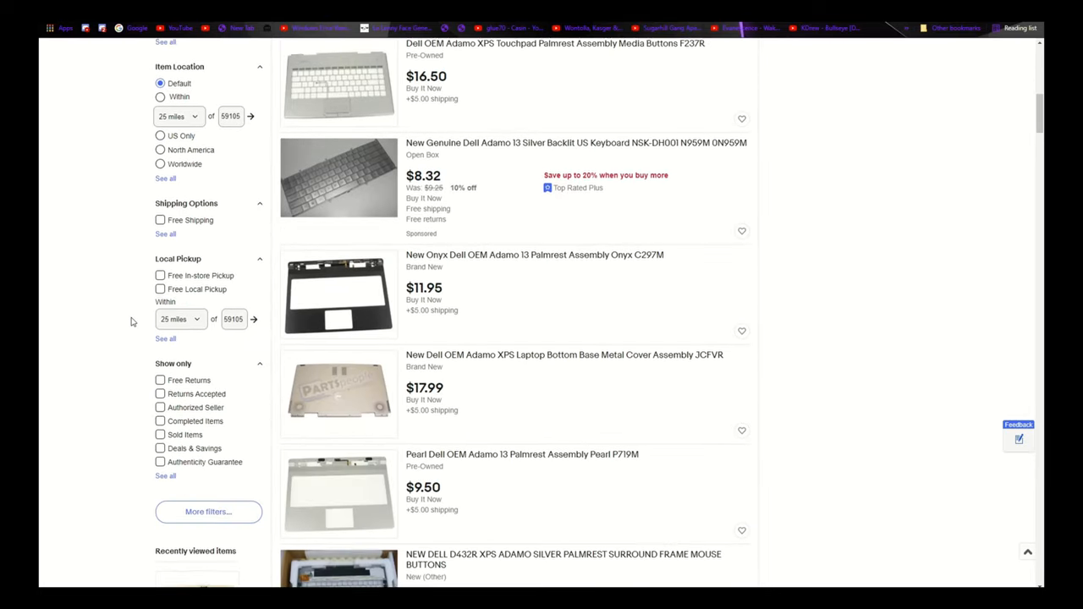
scroll(down, 3)
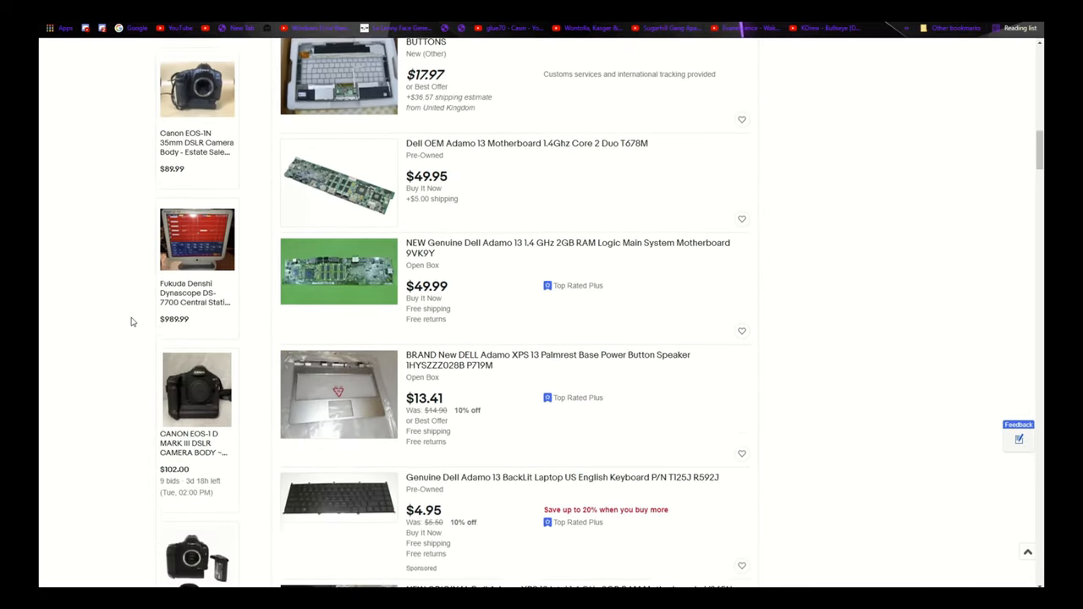
scroll(down, 3)
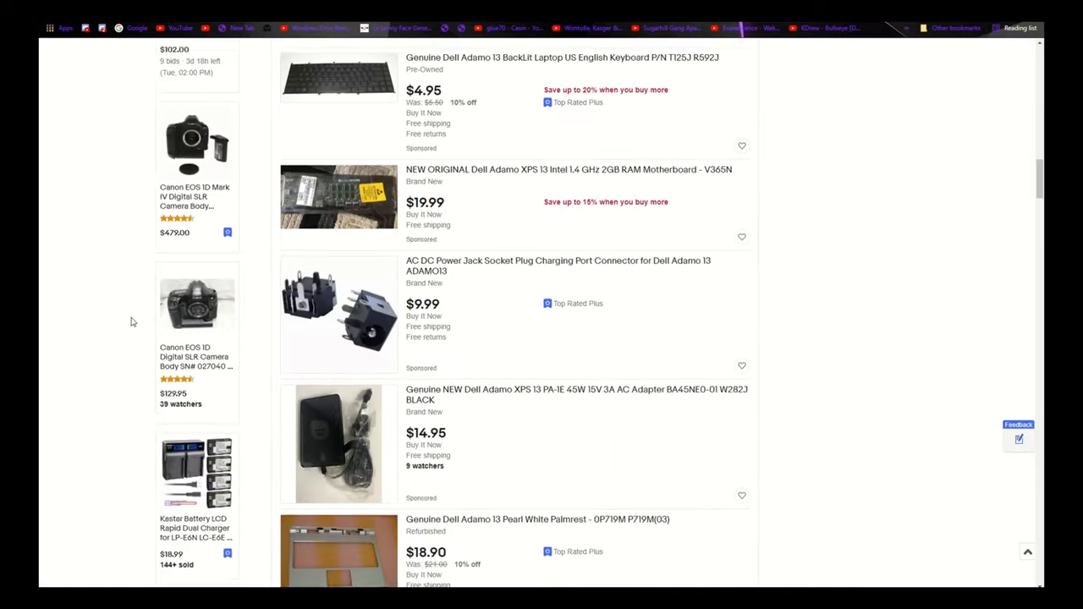
scroll(down, 3)
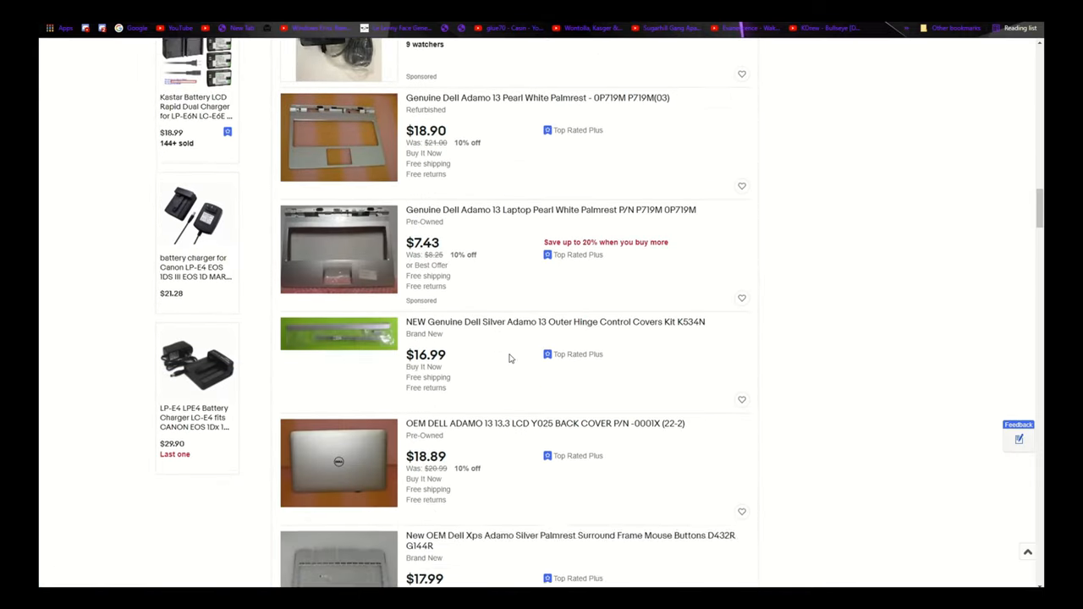
scroll(down, 3)
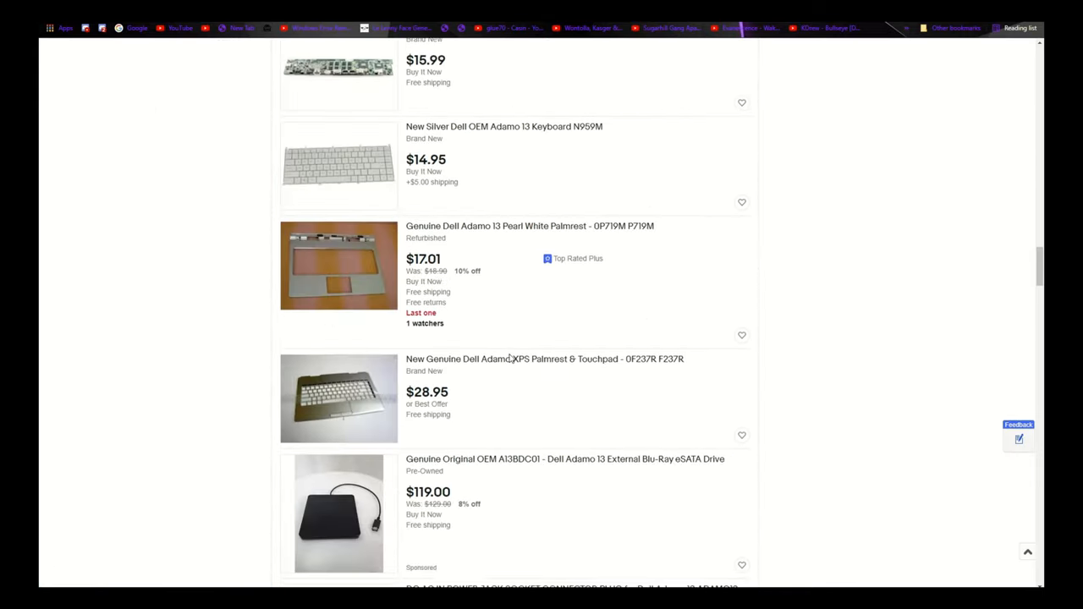
scroll(down, 3)
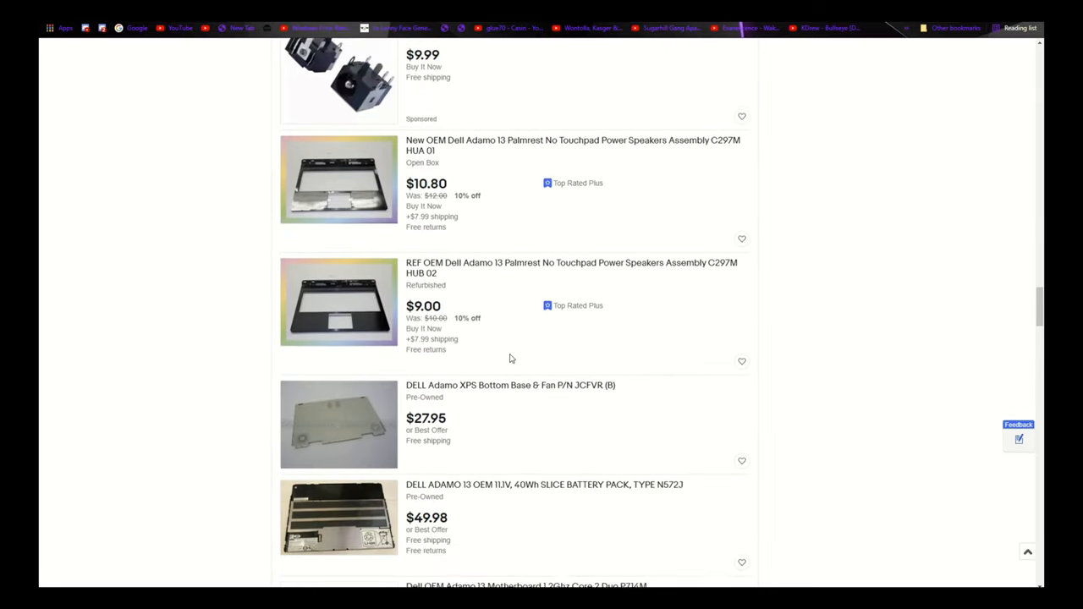
scroll(down, 3)
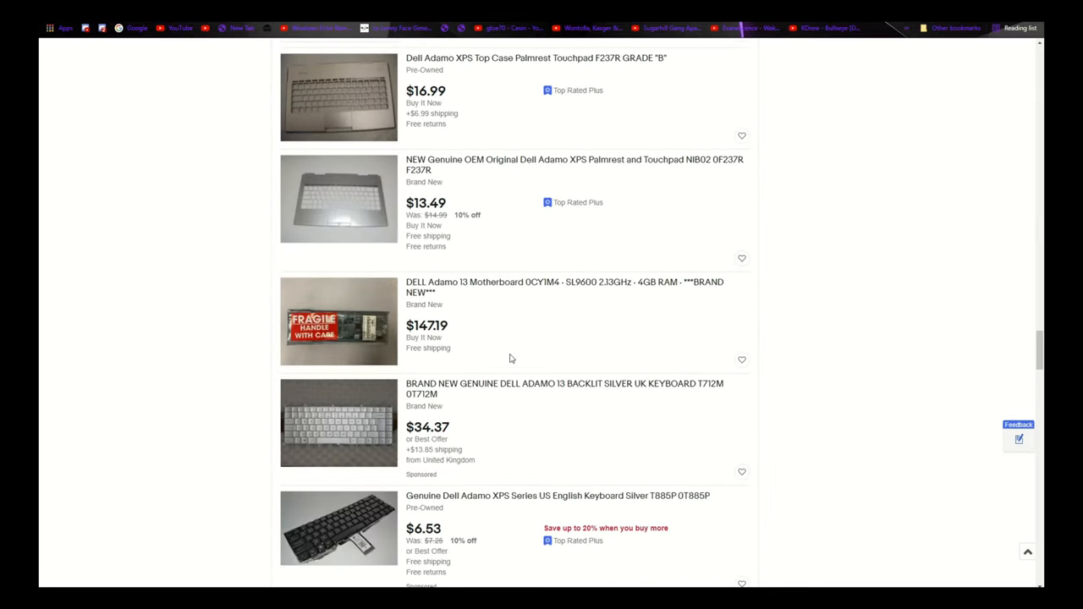
scroll(down, 3)
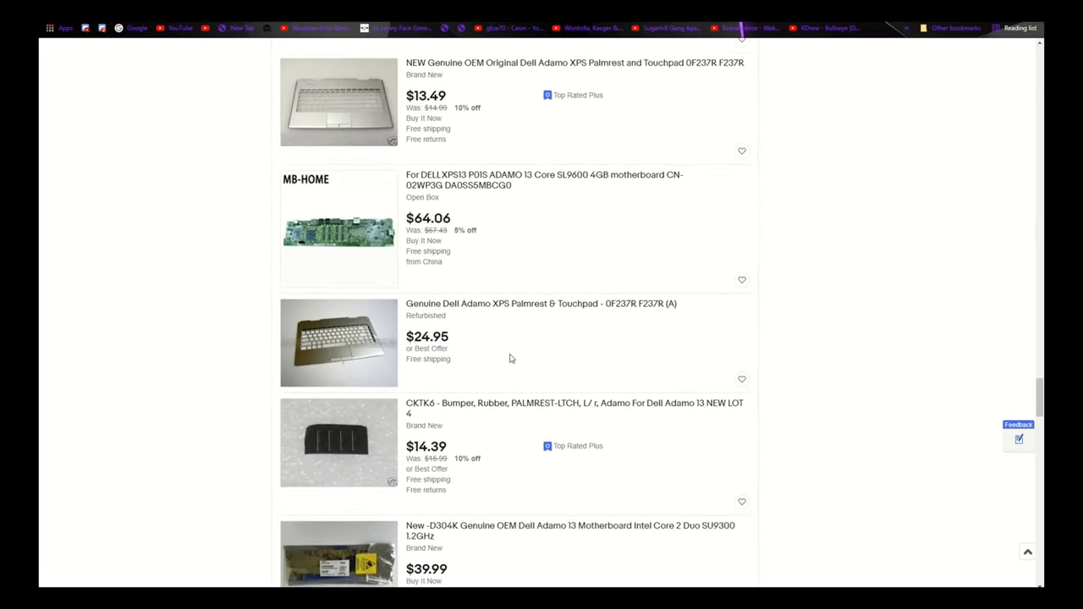
scroll(down, 3)
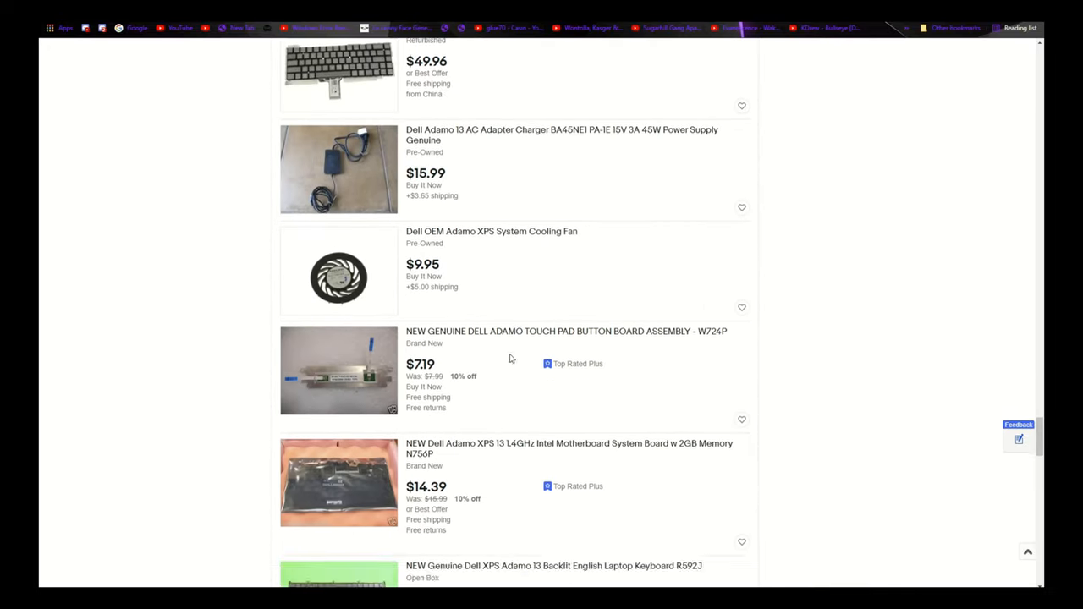
scroll(down, 3)
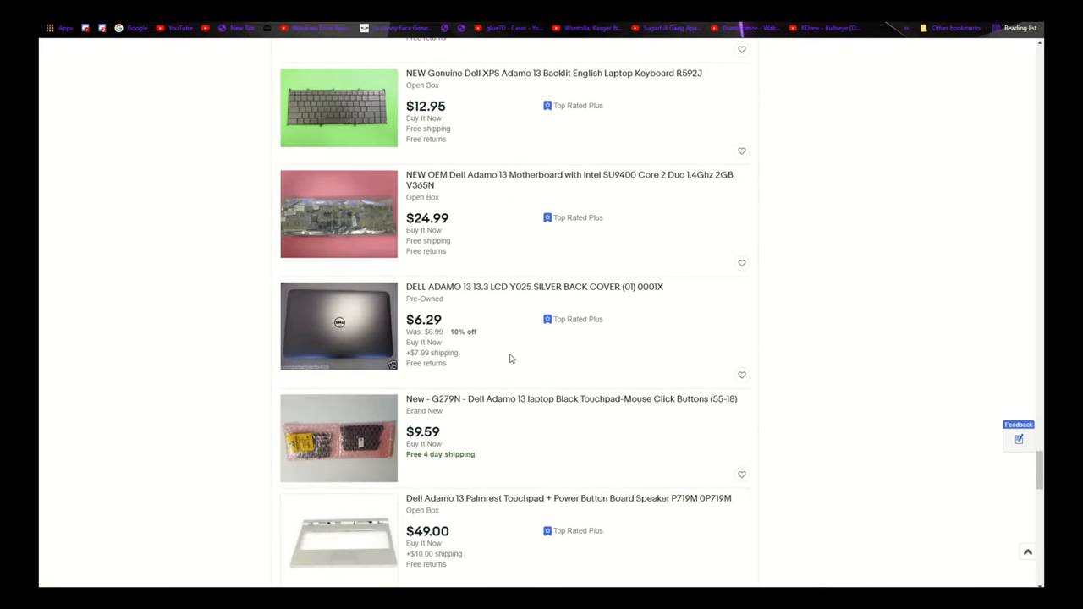
scroll(down, 3)
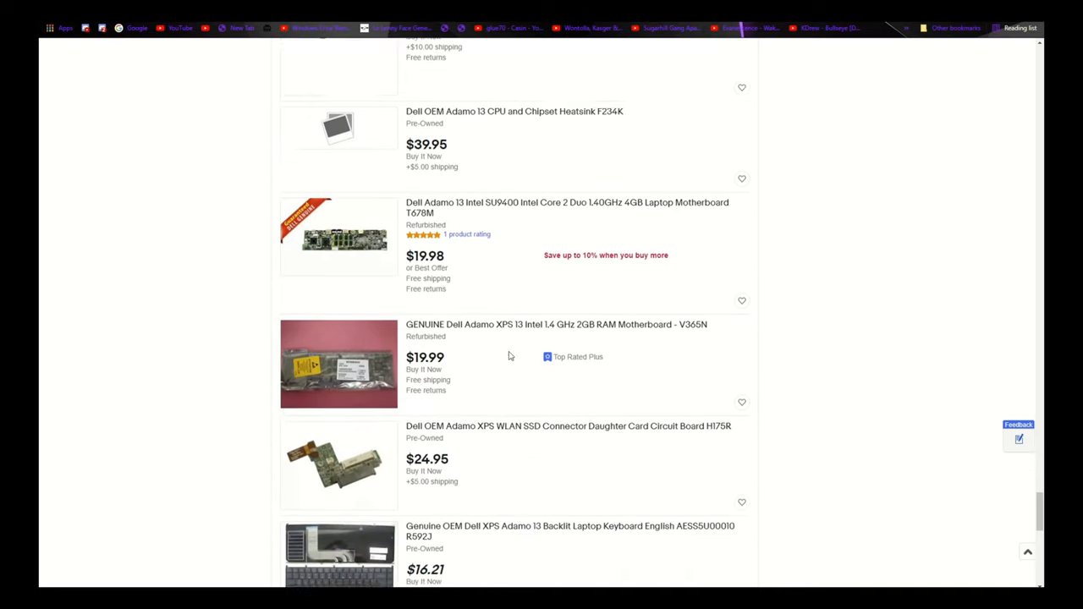
scroll(down, 3)
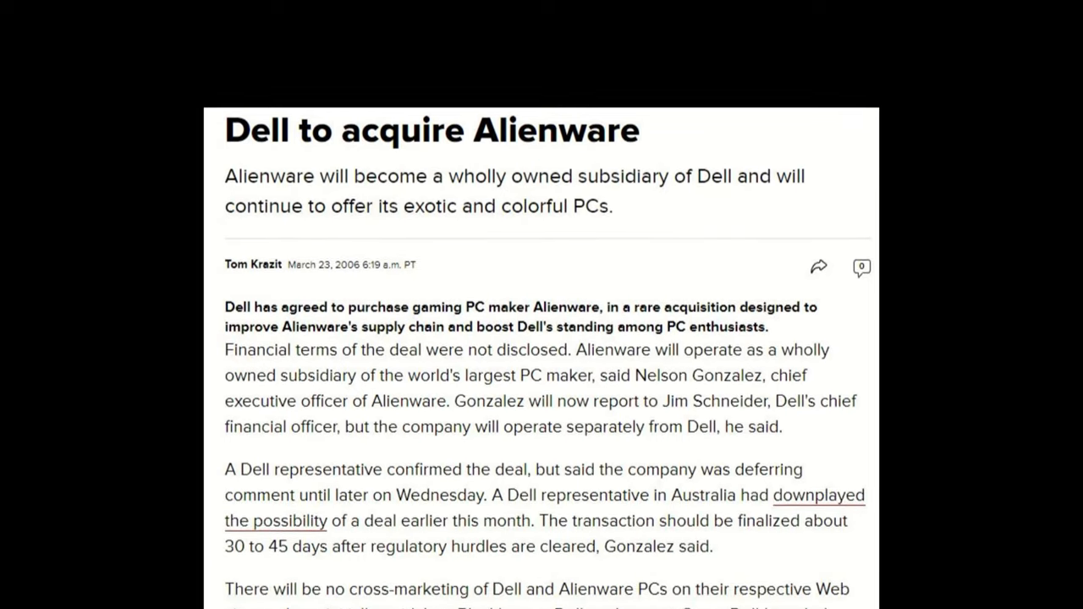
Scroll the CNET Alienware acquisition article, then scroll up Dell's Laptop Computers & 2-in-1 PCs page.
scroll(down, 3)
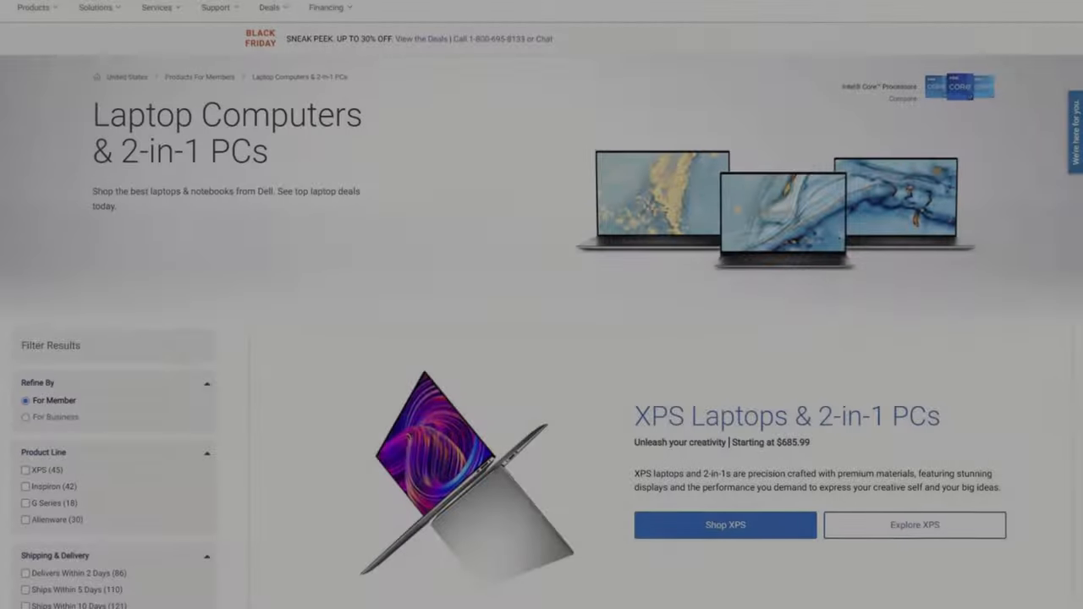
scroll(up, 3)
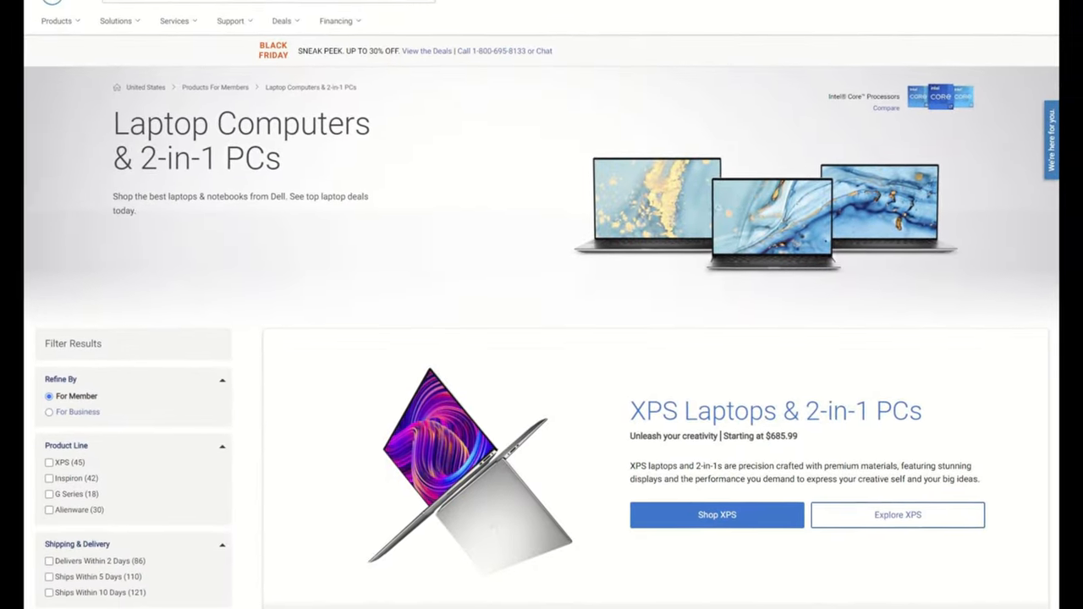
scroll(up, 3)
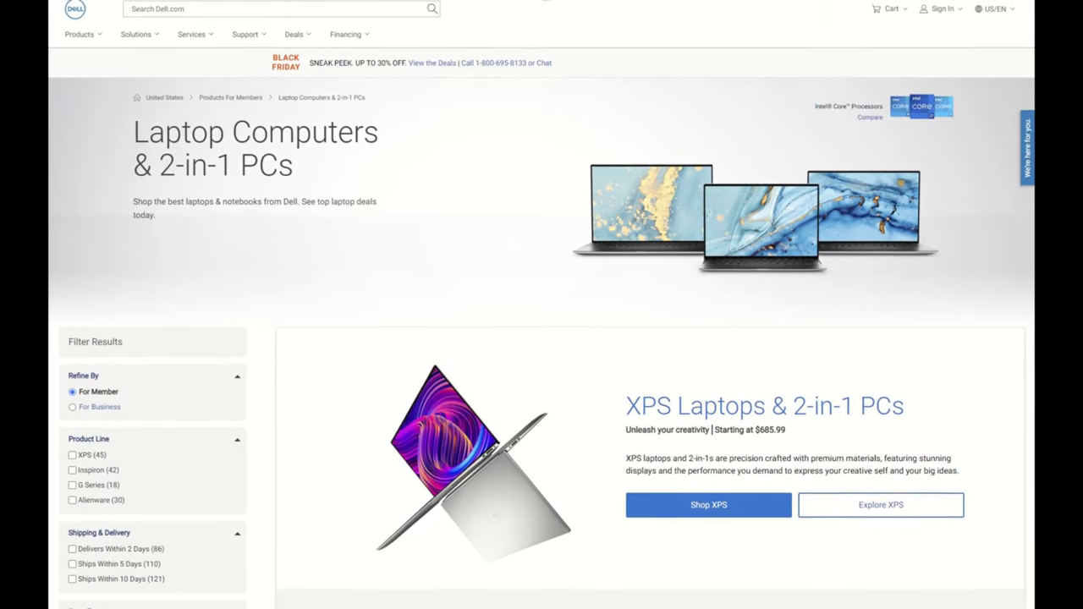